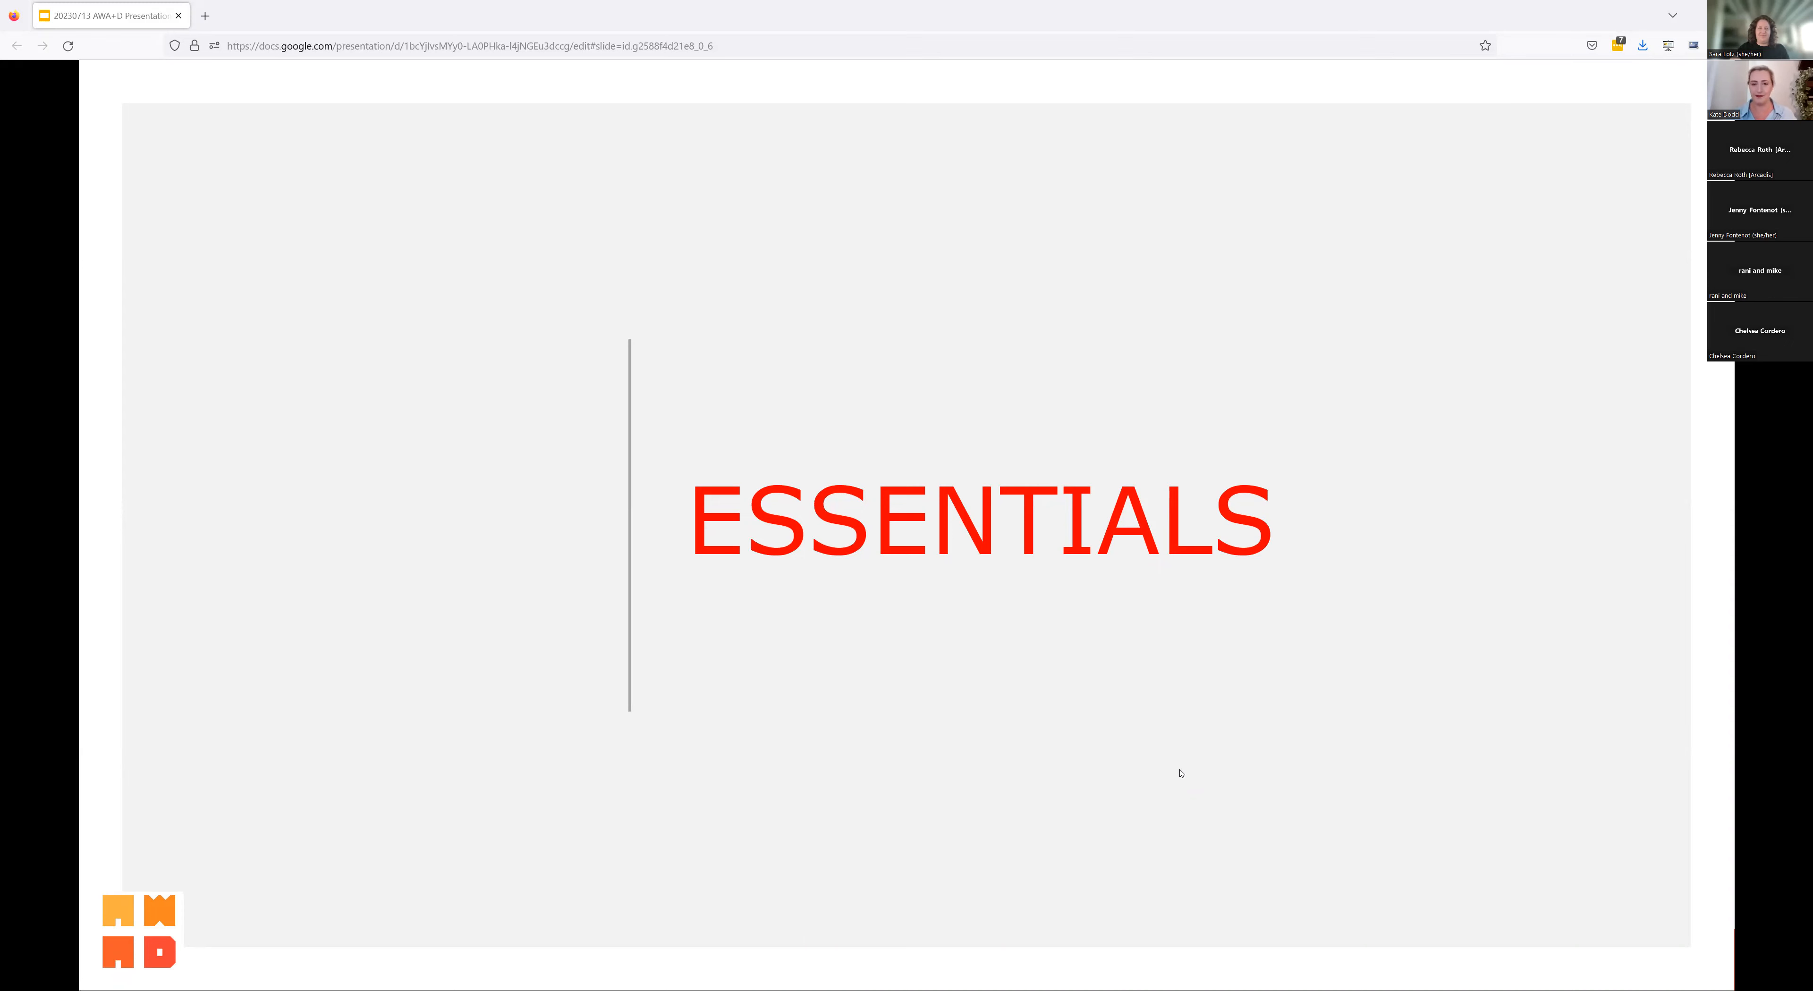
mouse_move(1160, 771)
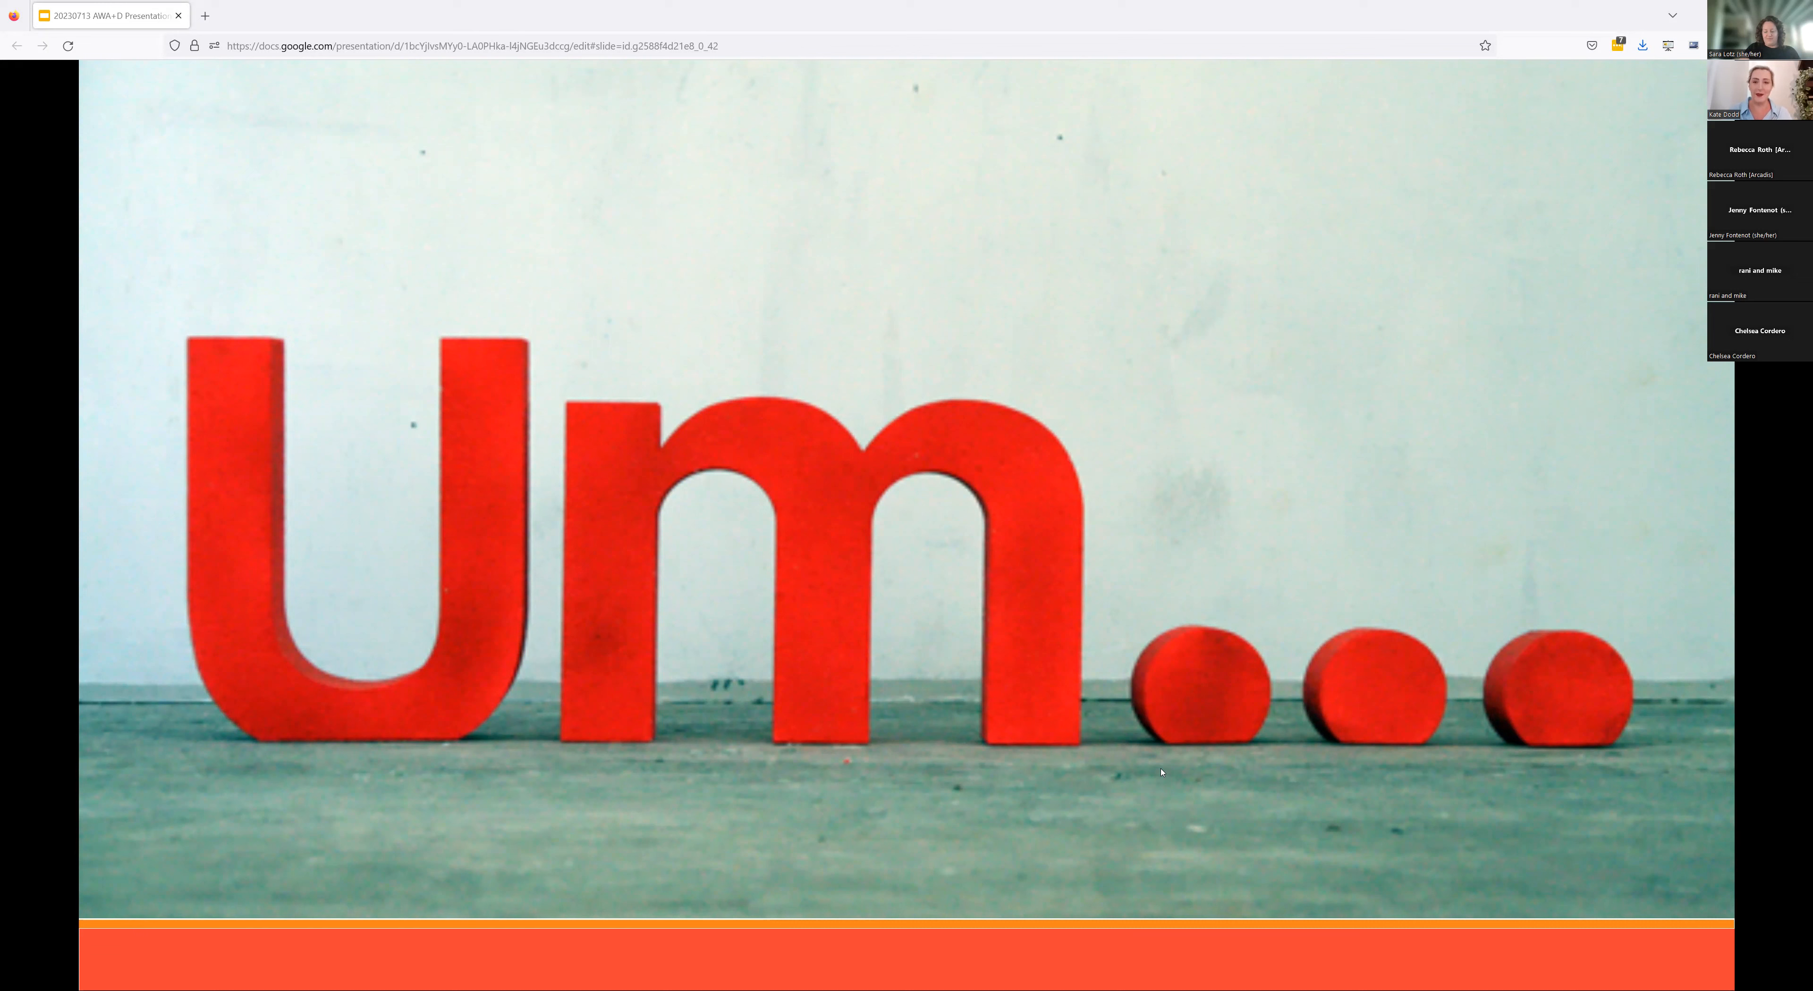
mouse_move(931, 488)
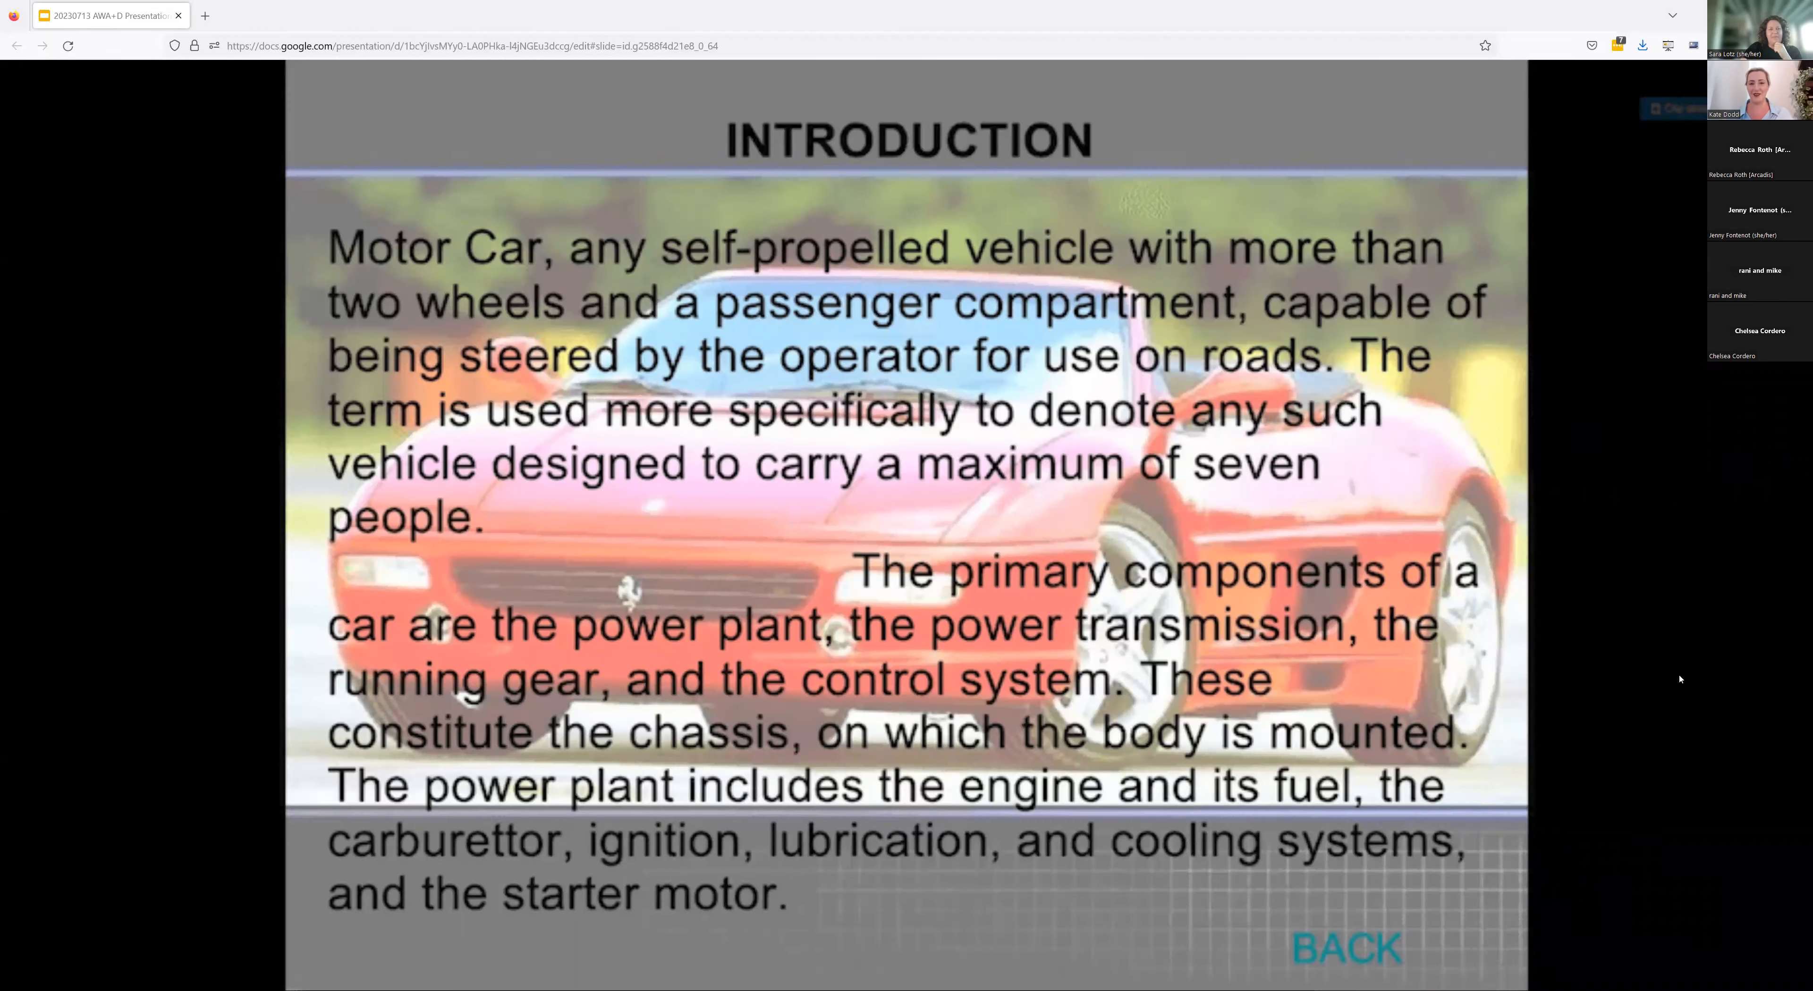
mouse_move(1651, 676)
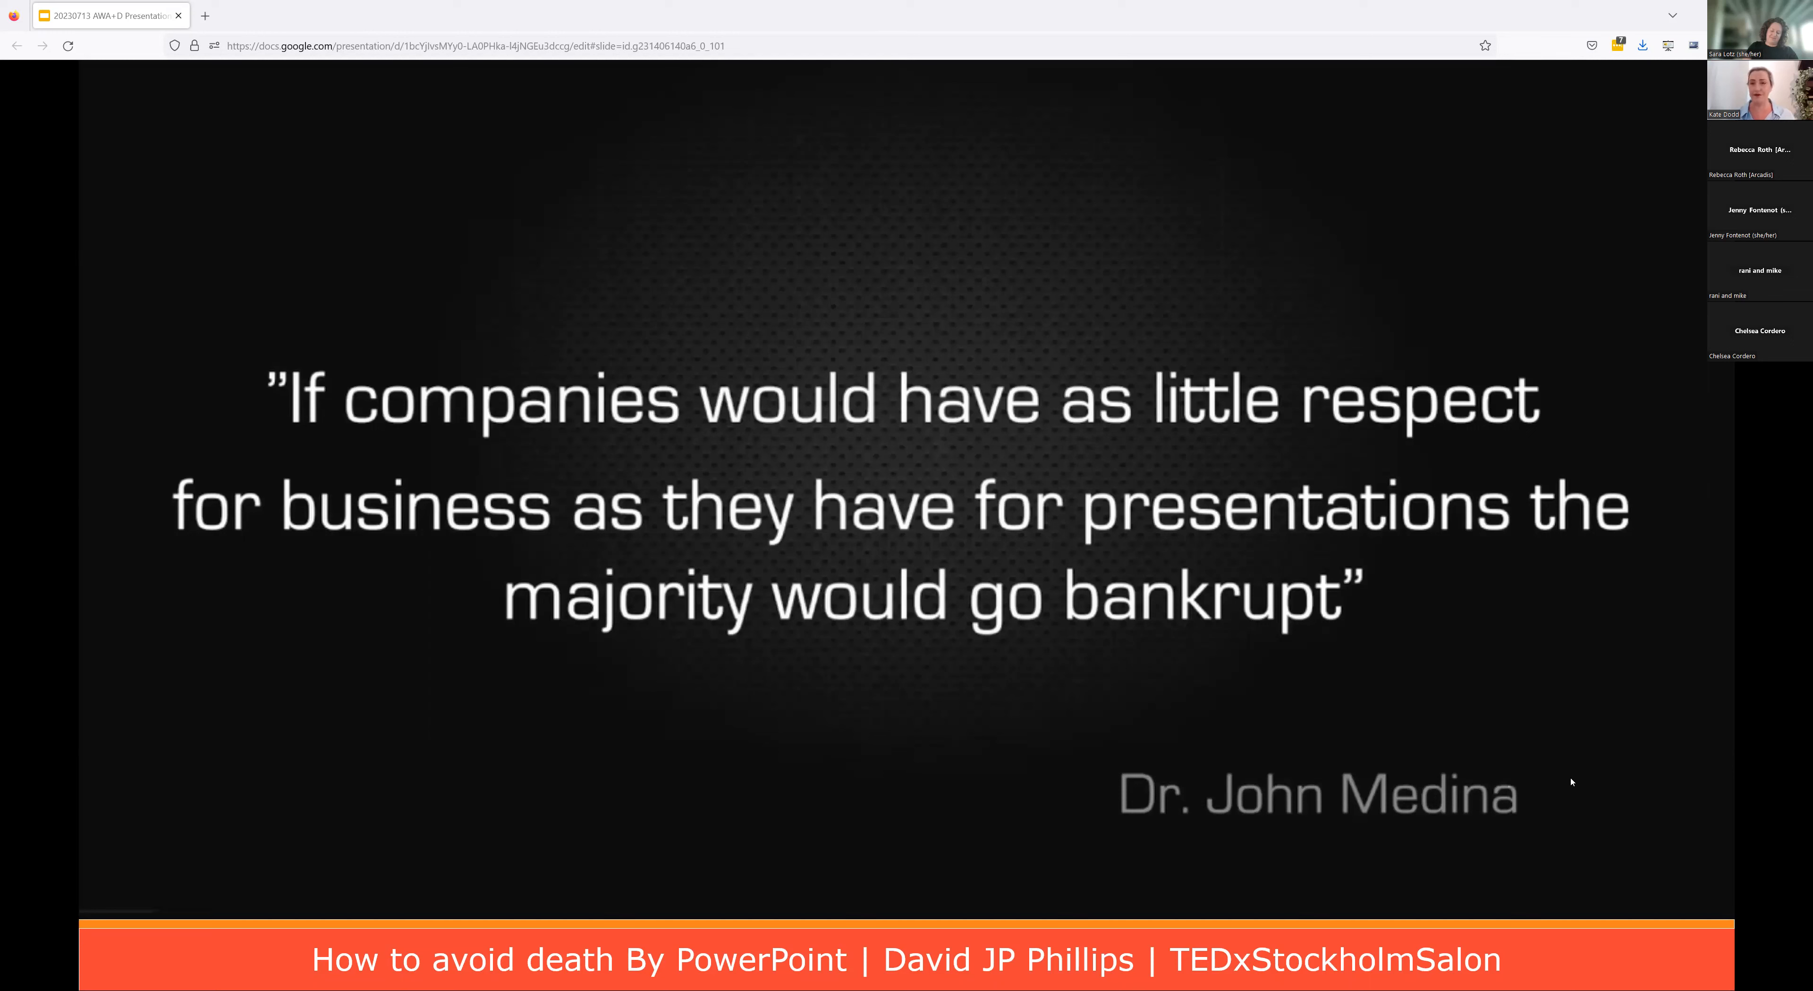
mouse_move(1564, 781)
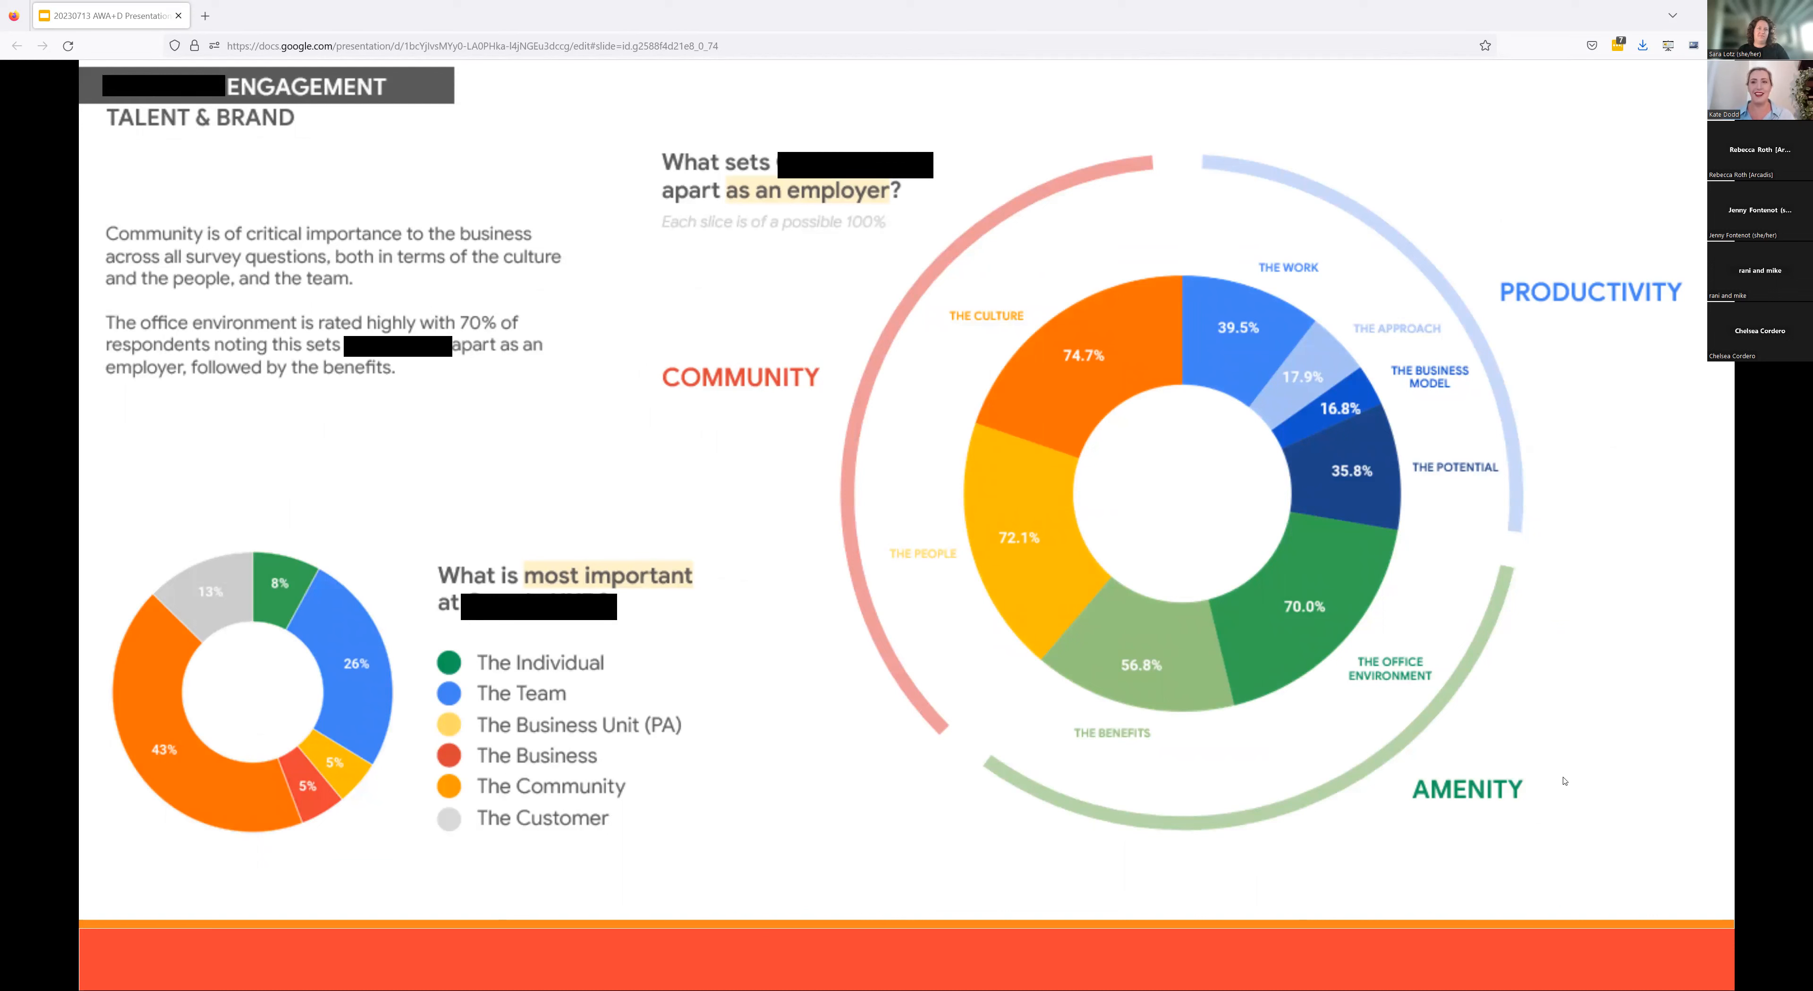
mouse_move(1486, 574)
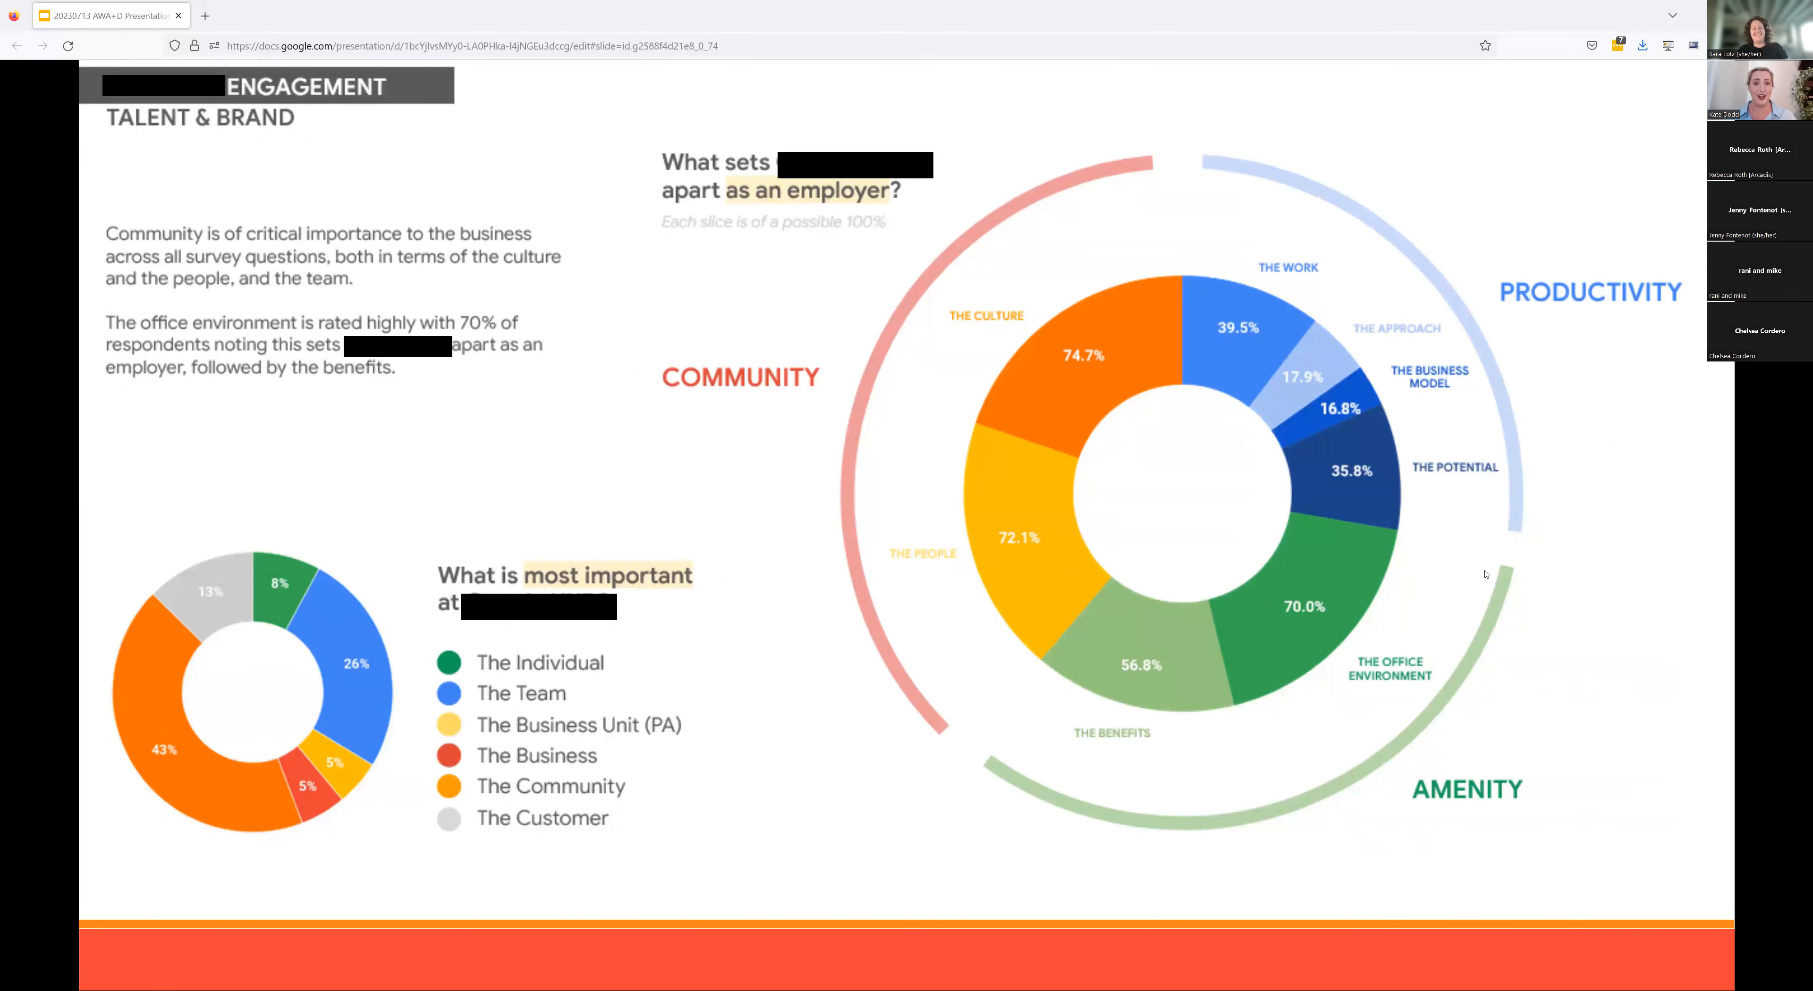
mouse_move(1503, 541)
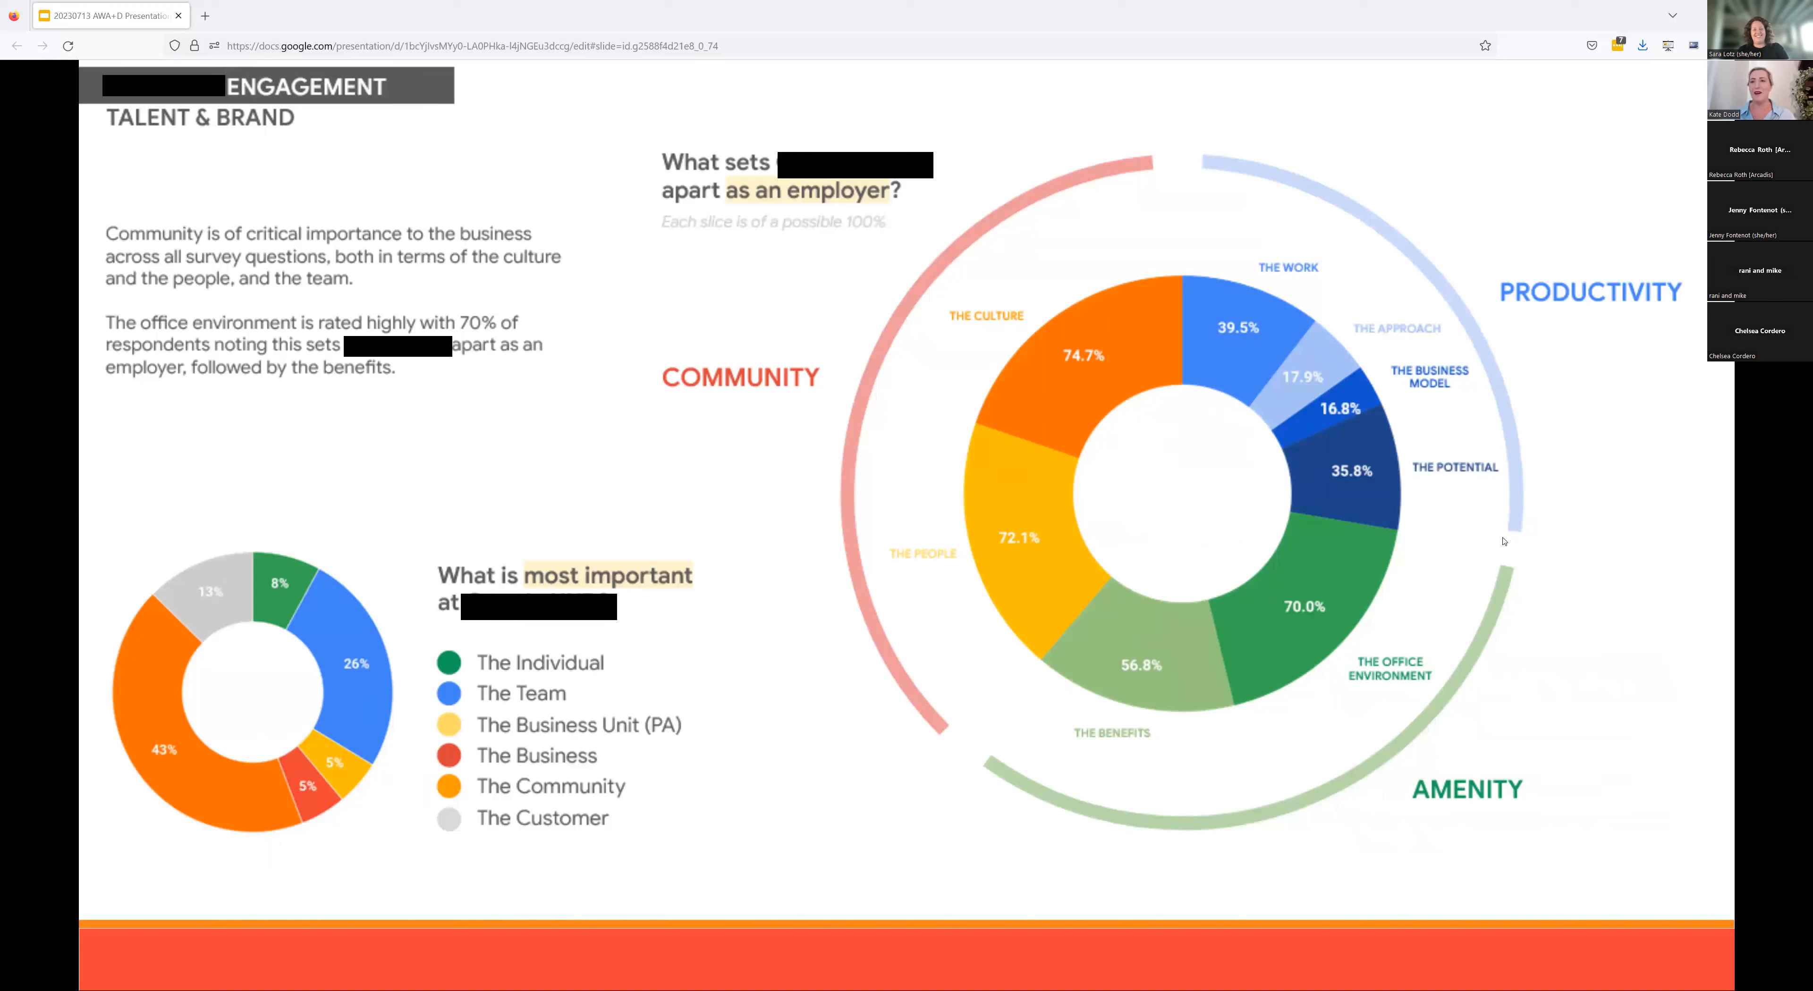
mouse_move(1607, 578)
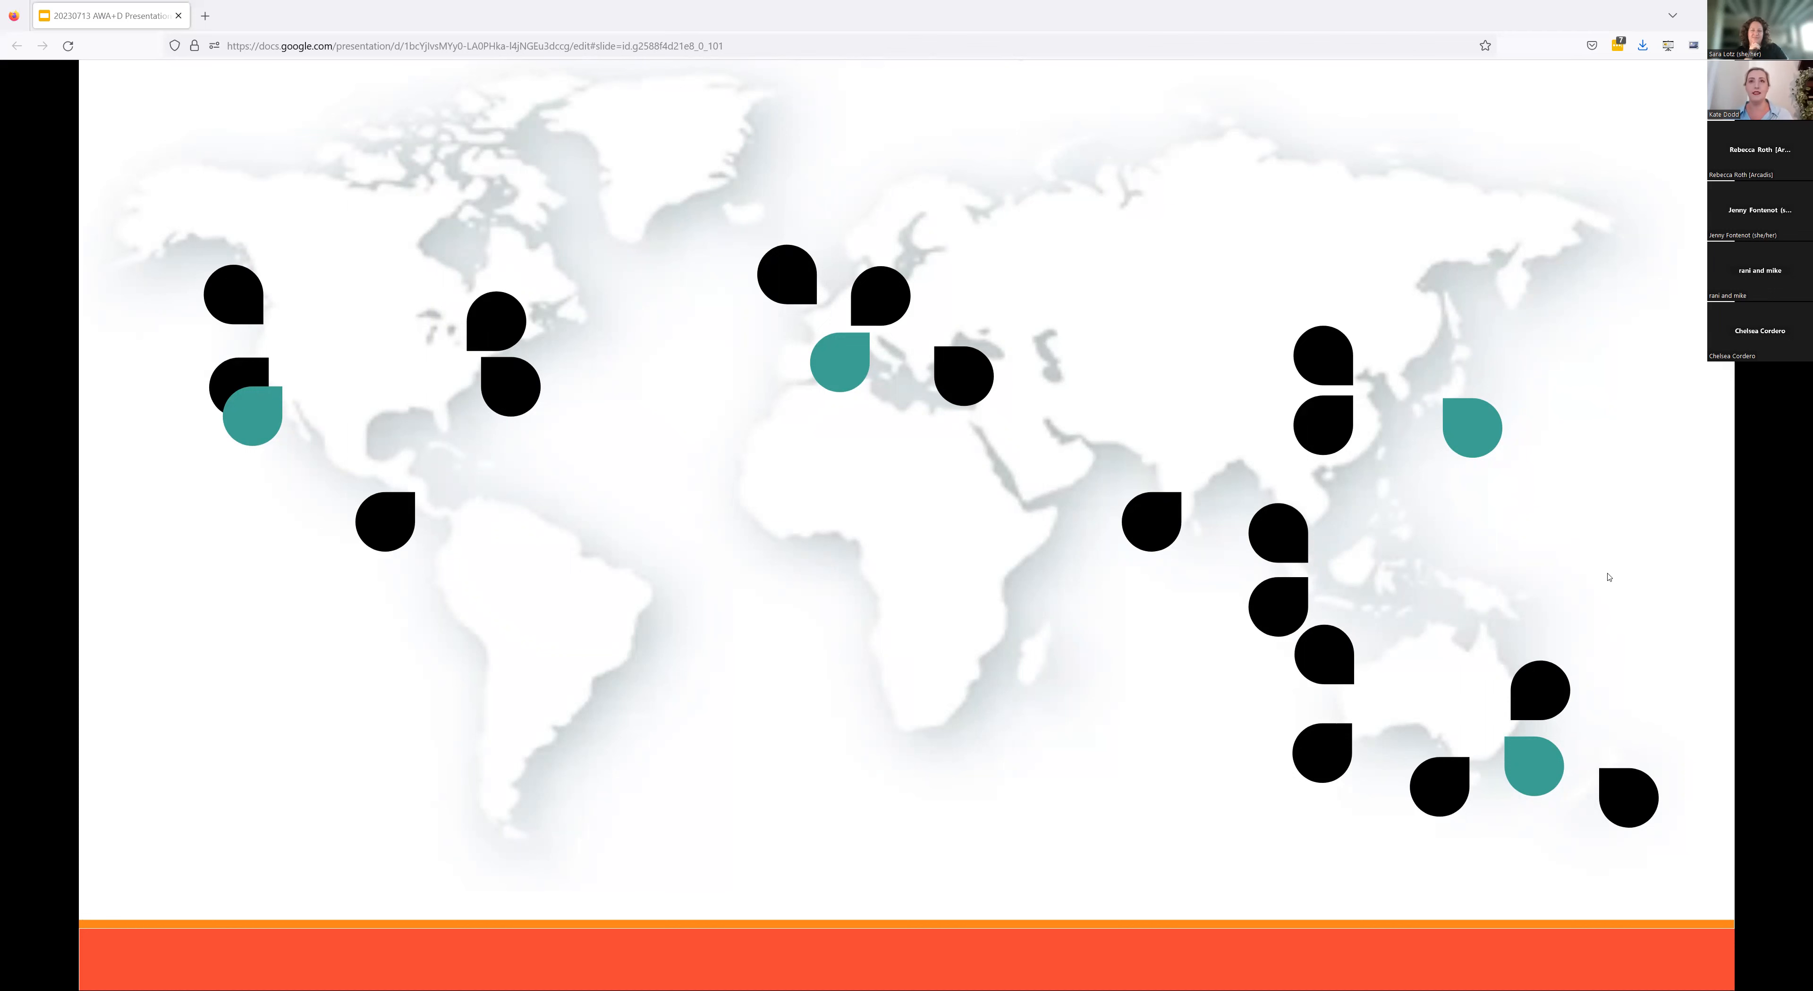
key("Right")
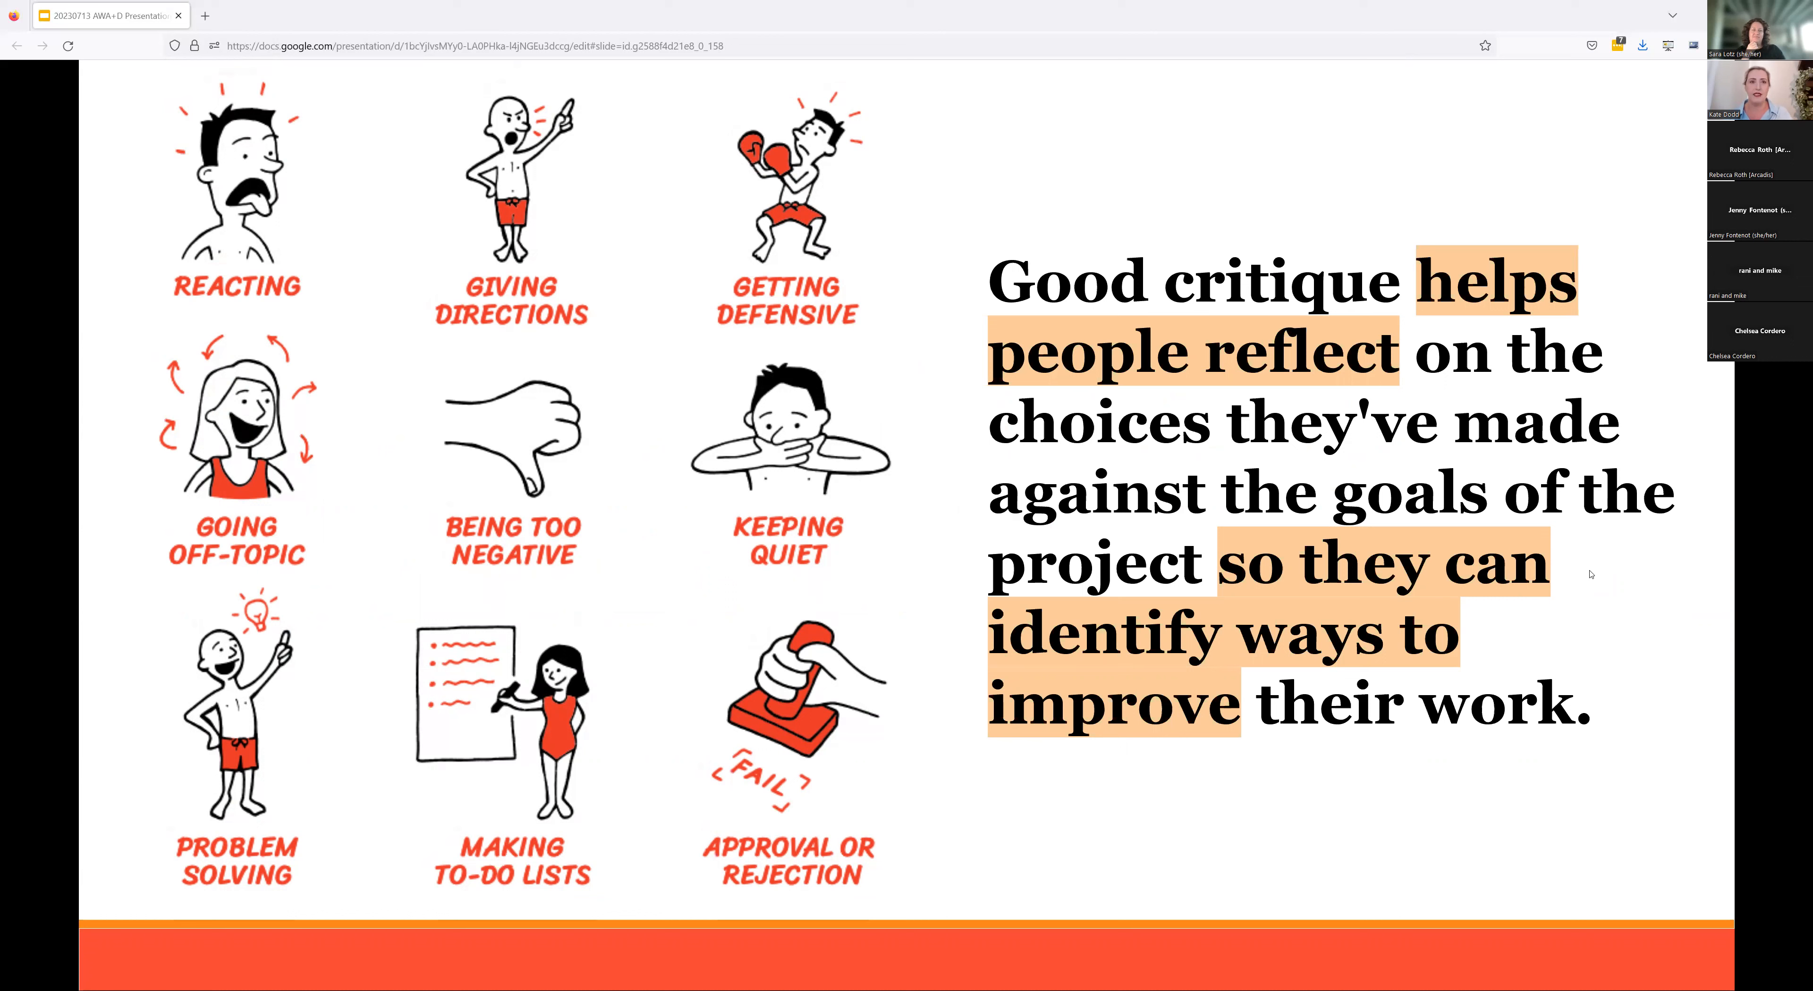
mouse_move(714, 908)
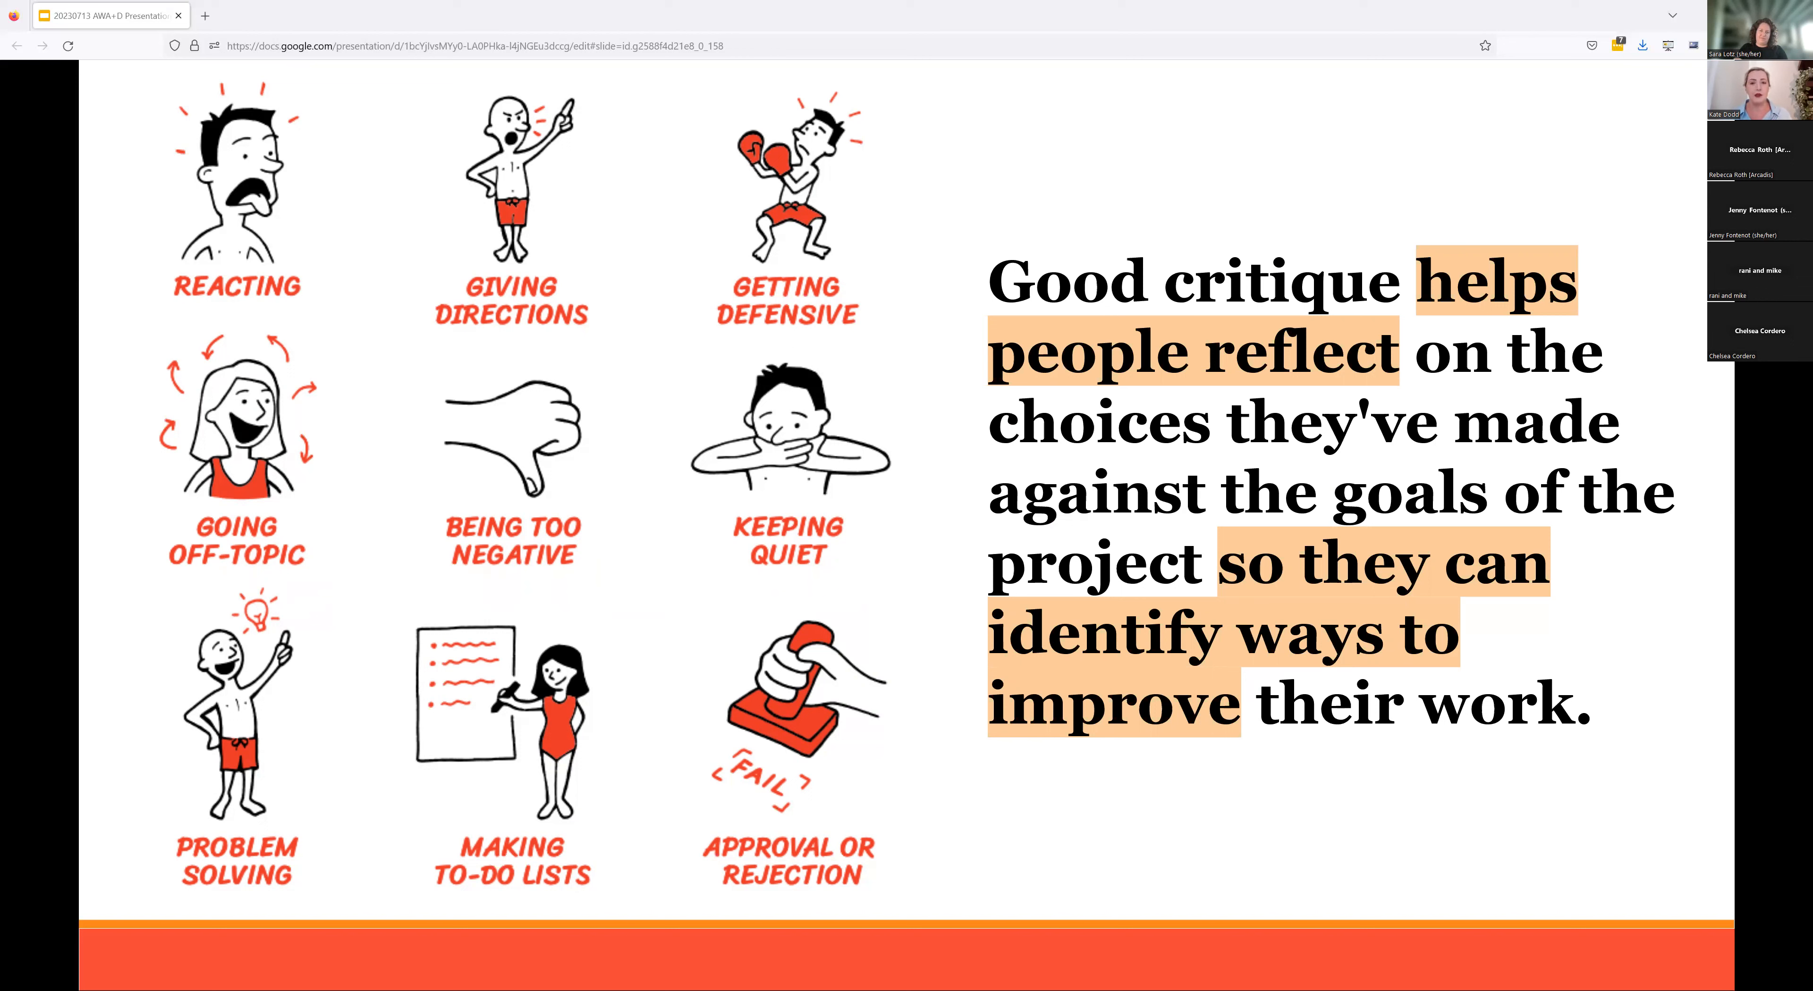
mouse_move(1018, 824)
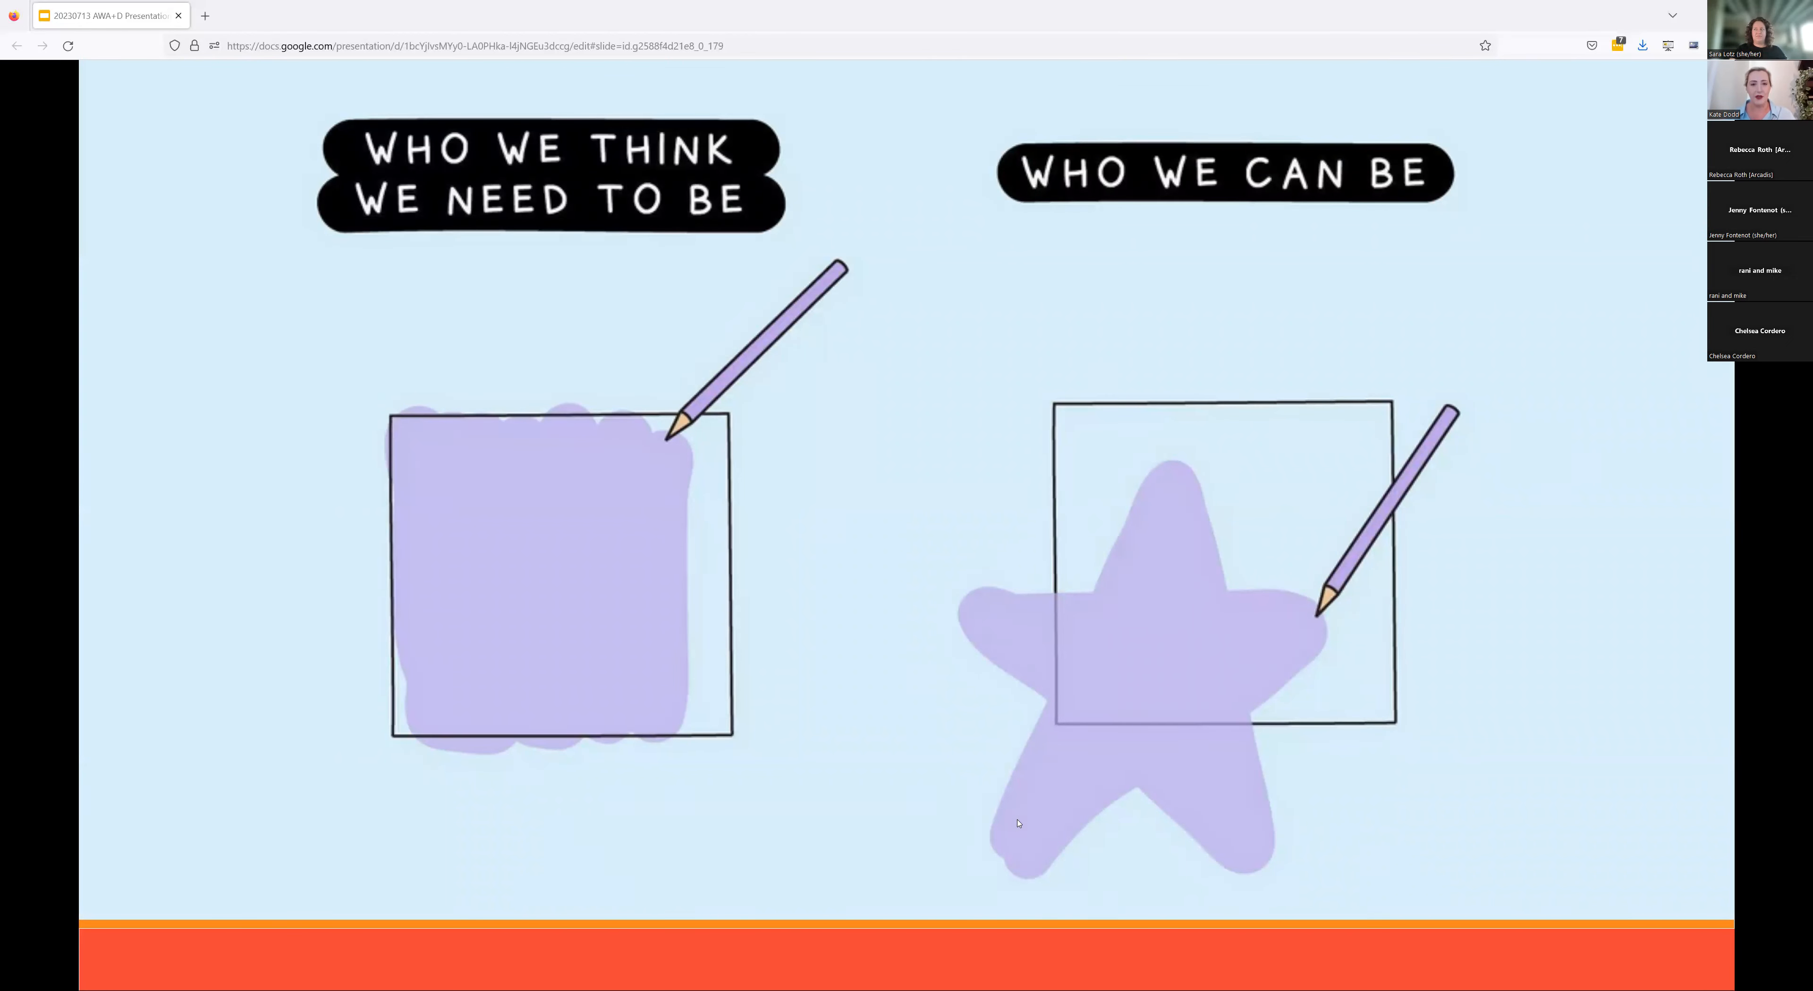
mouse_move(1679, 849)
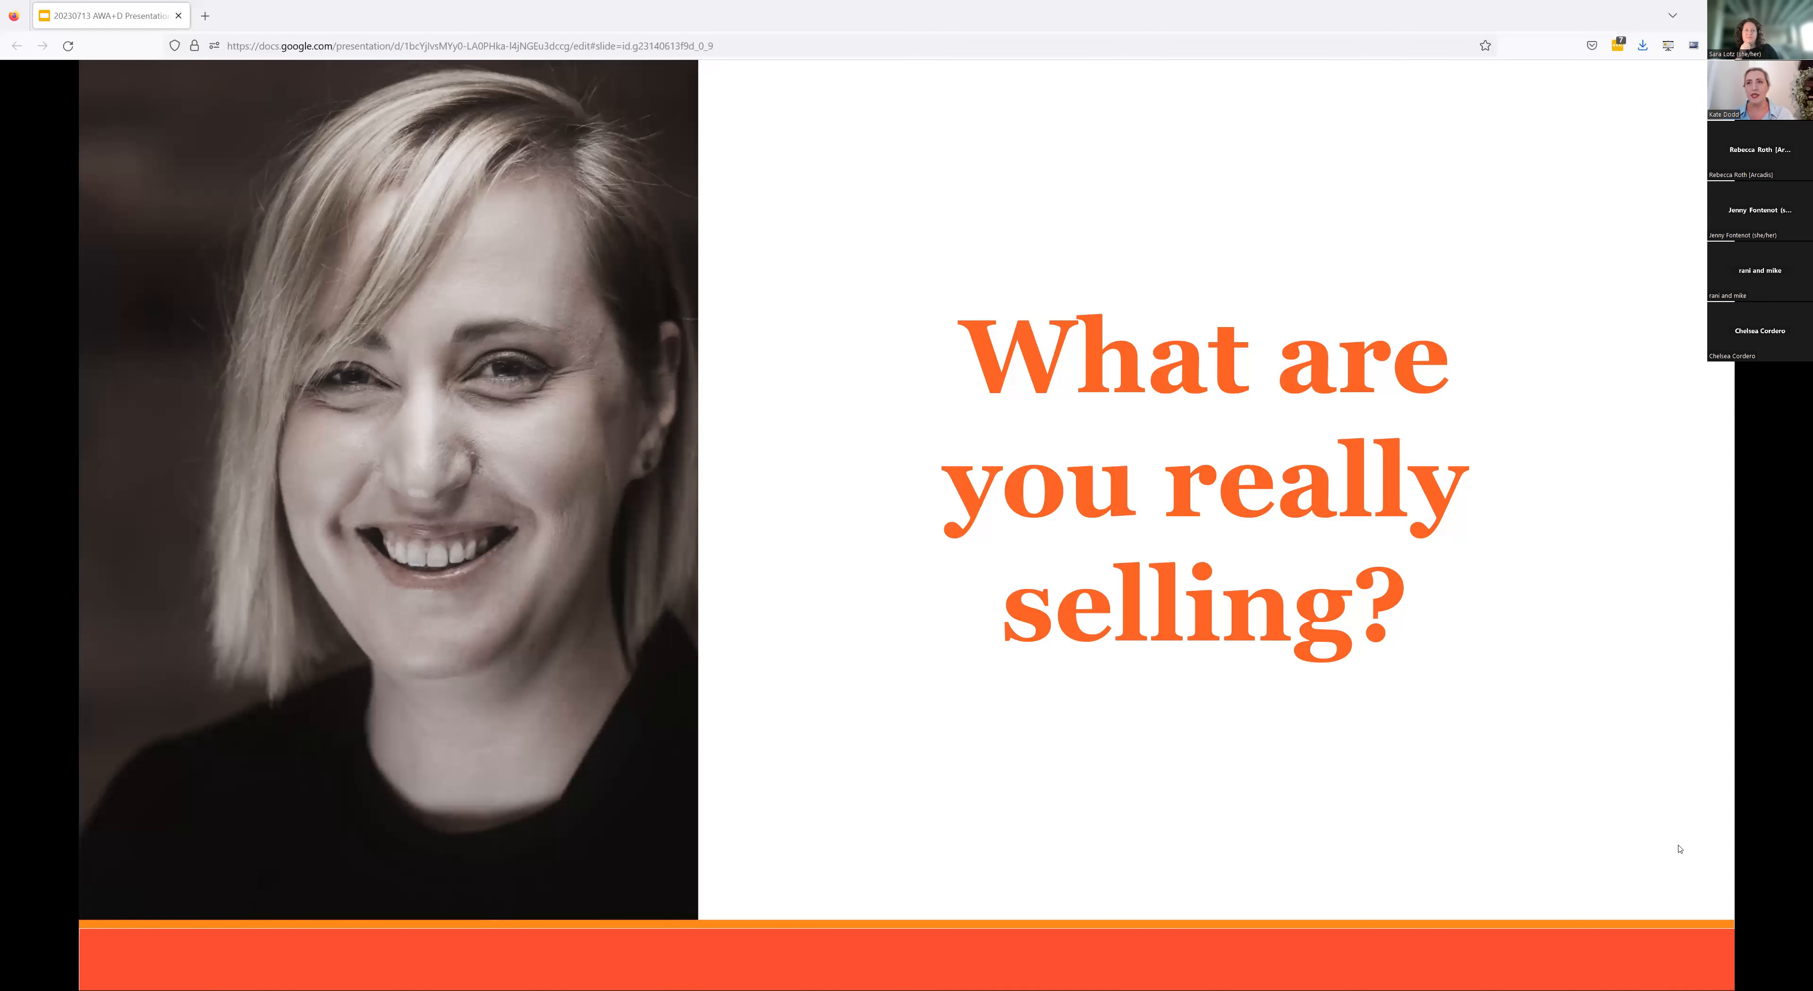
Advance to the slide showing the PowerPoint outline-too-long-to-read dialog
key("Right")
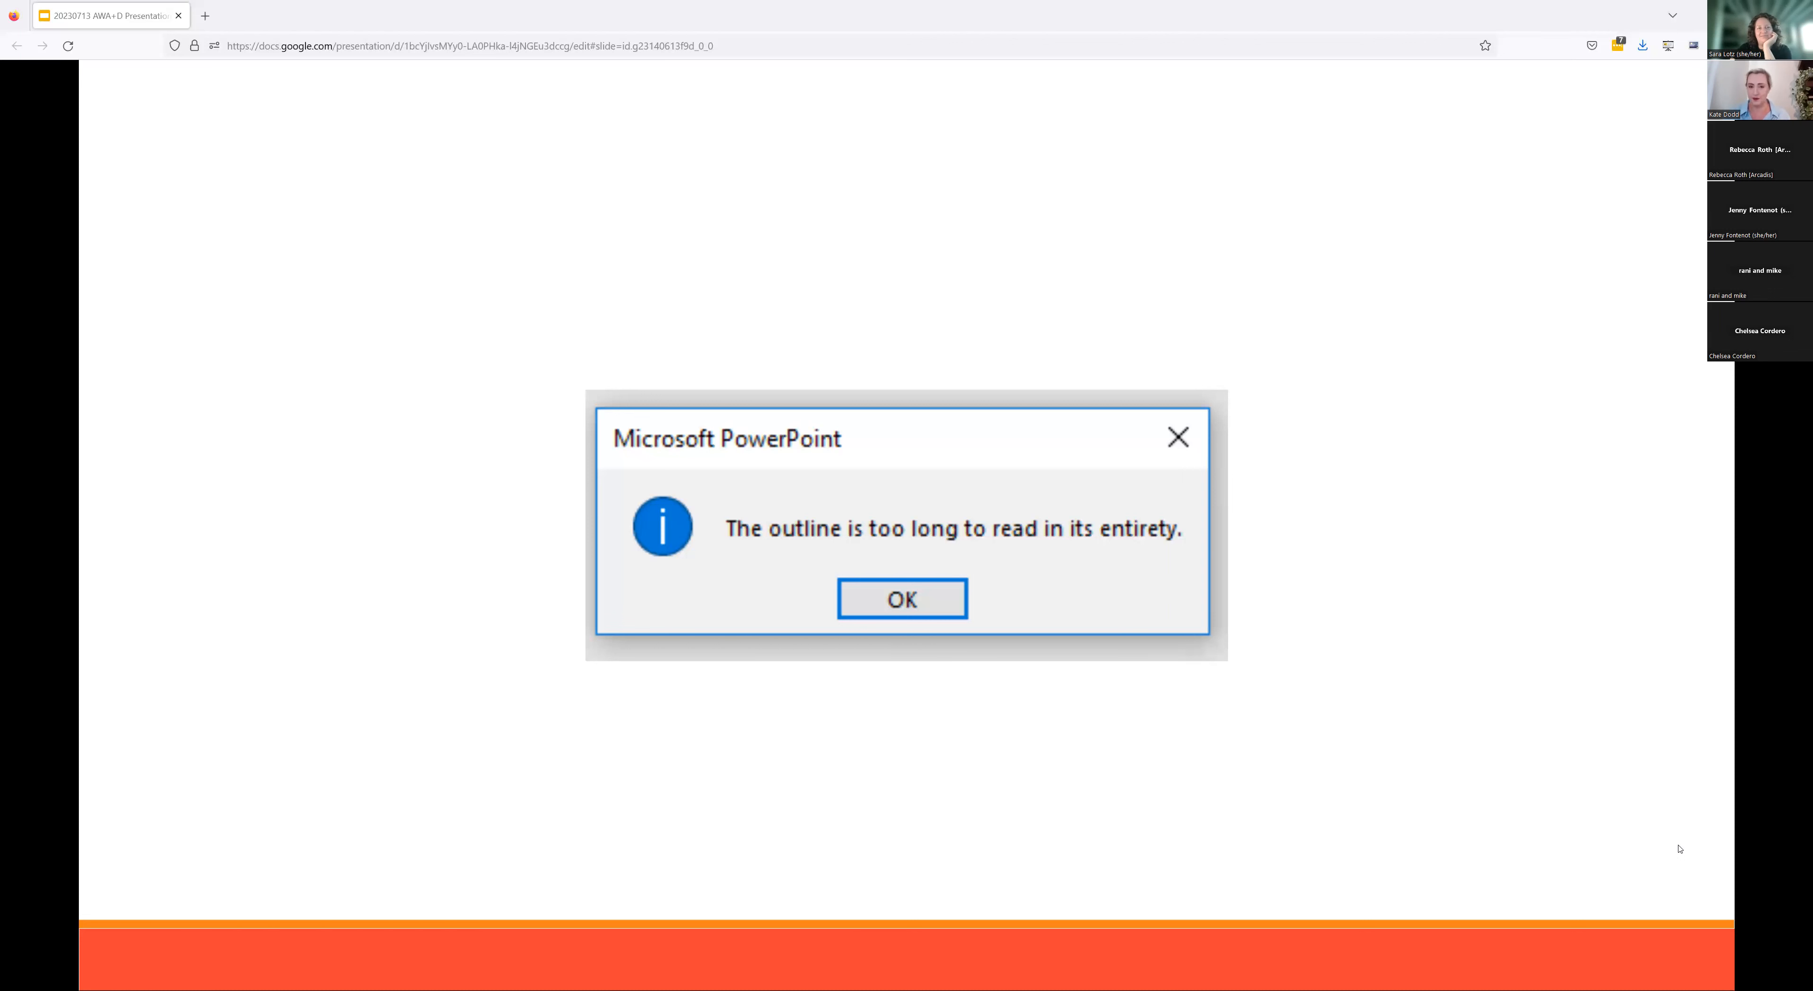
Advance past the bowing-figures slide to the Aristotle's three-act structure diagram
left_click(900, 599)
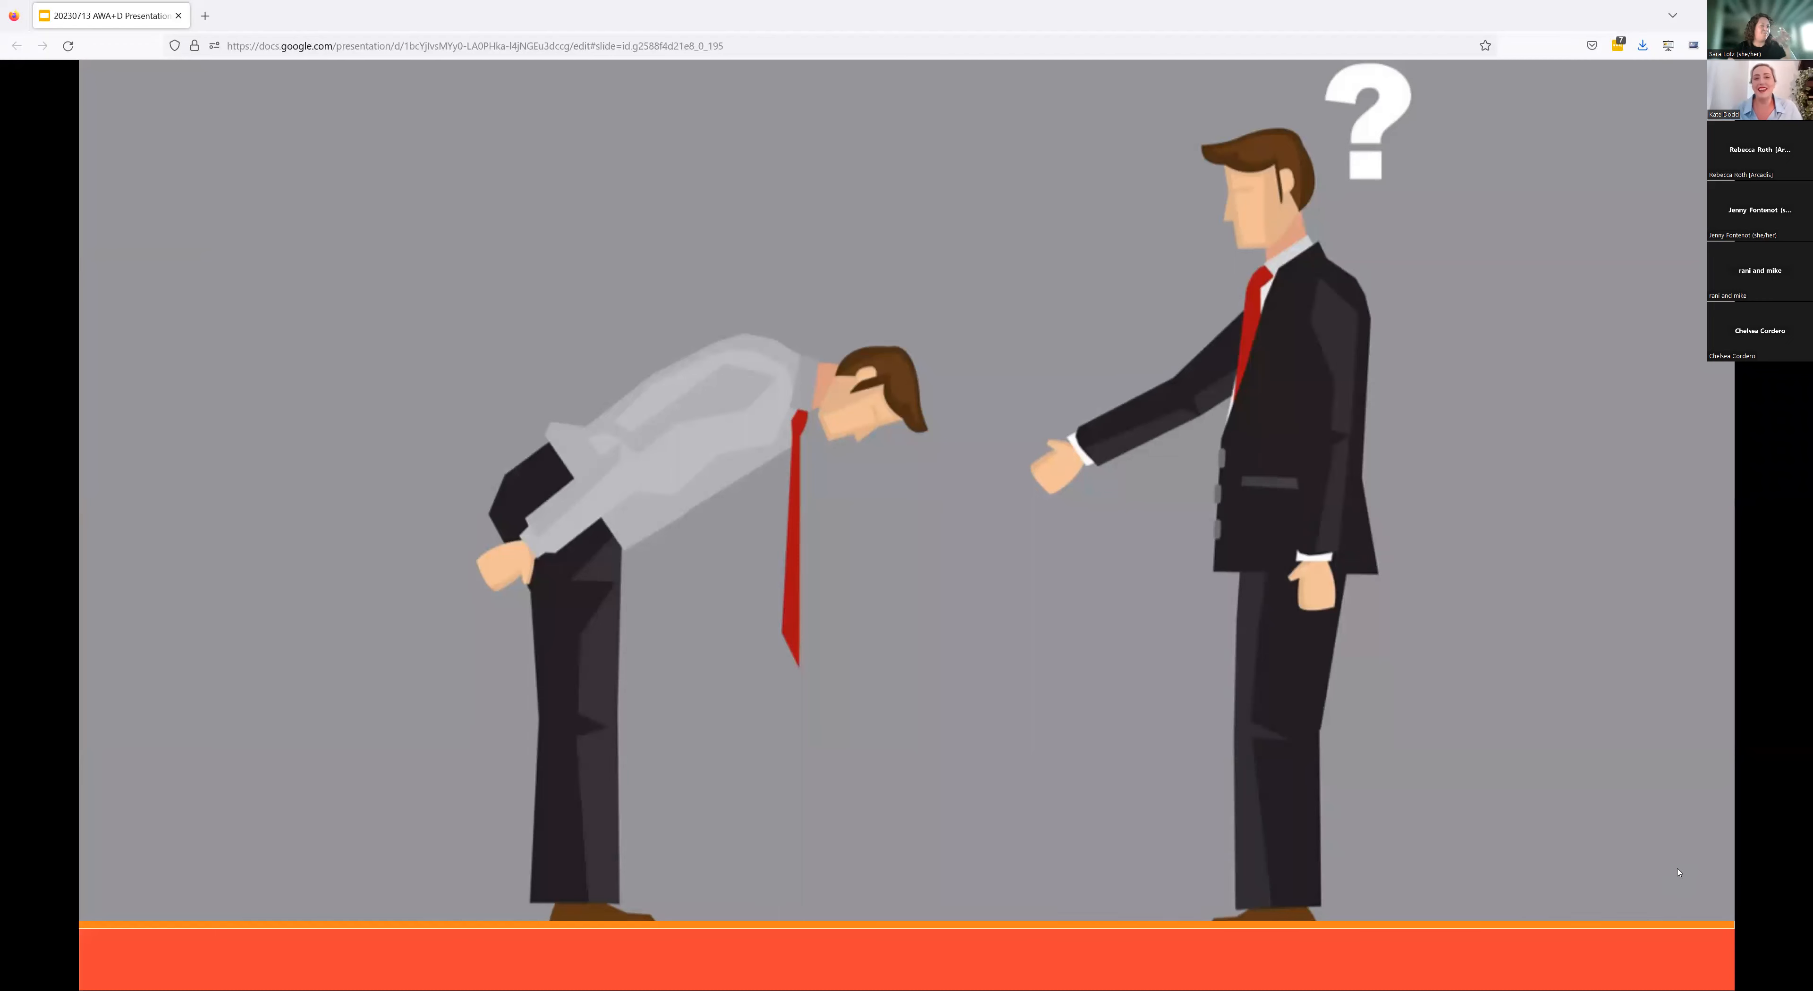
key("Right")
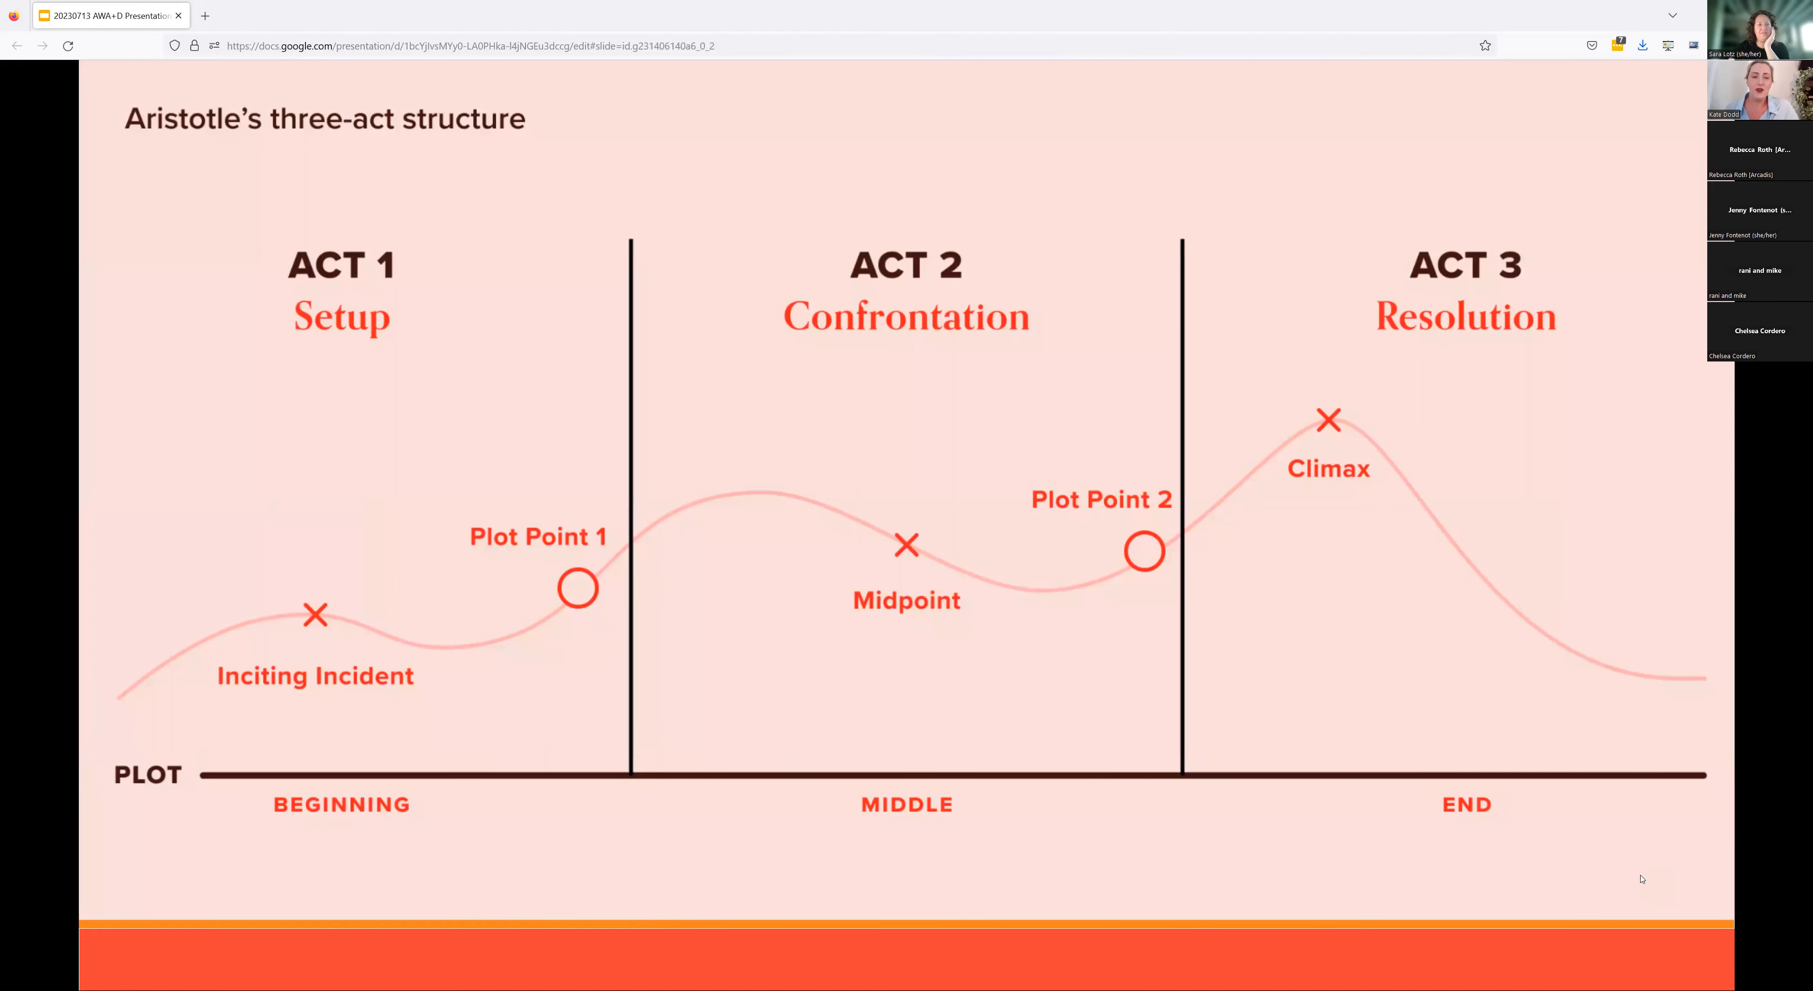